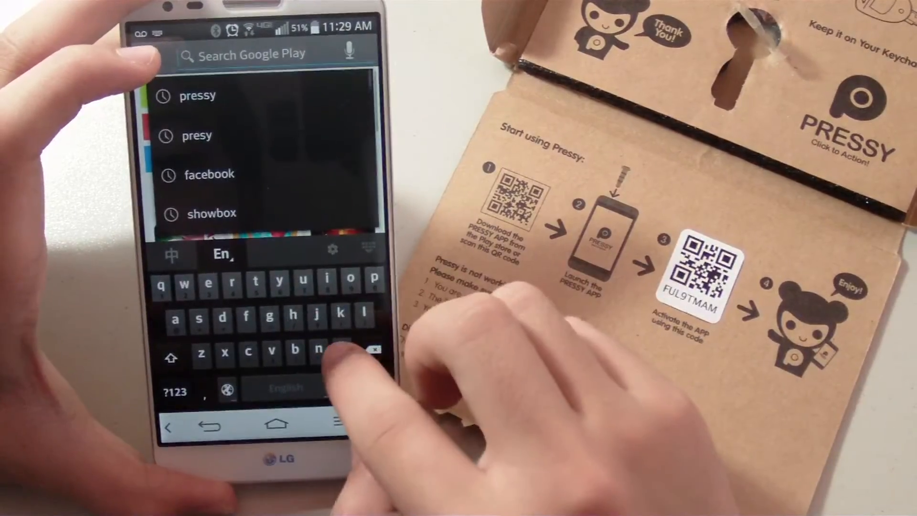
Search Google Play for the 'pressy' app.
left_click(201, 96)
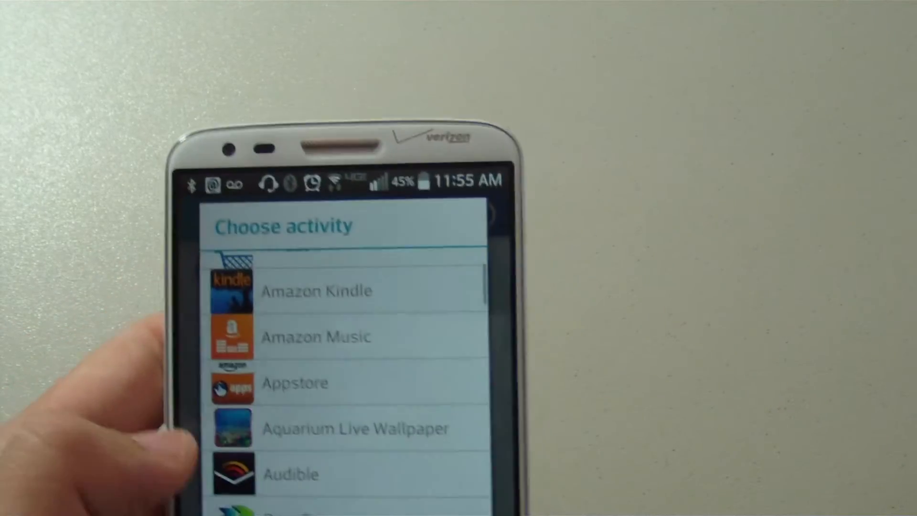
Scroll the Choose activity list to Calculator and assign it to a press pattern.
scroll("down", 3)
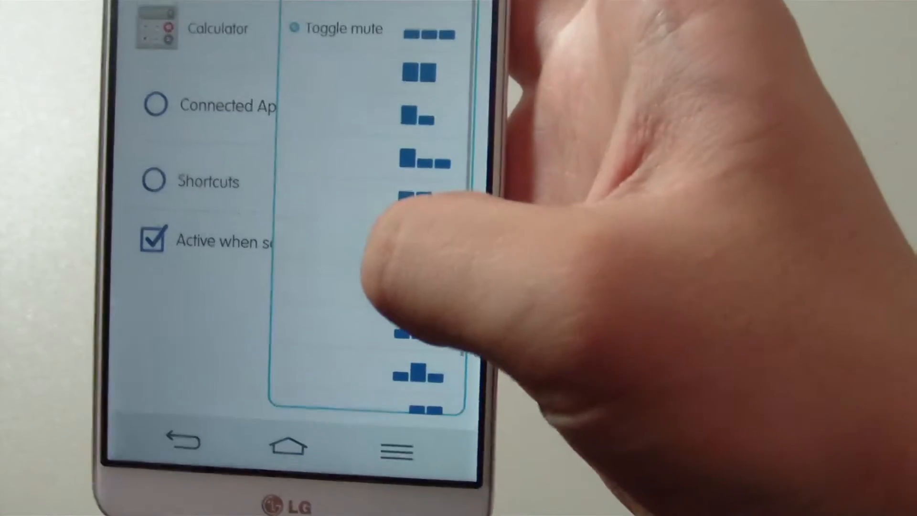
scroll("down", 3)
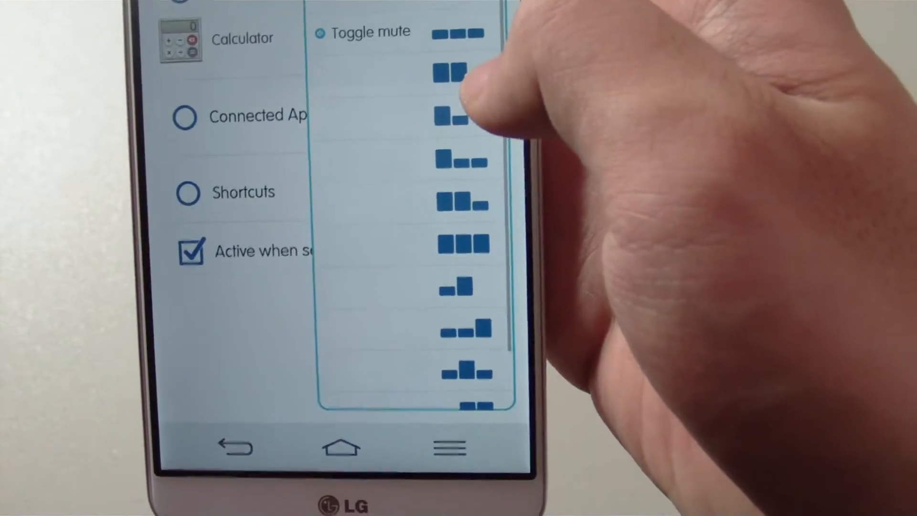
scroll("down", 3)
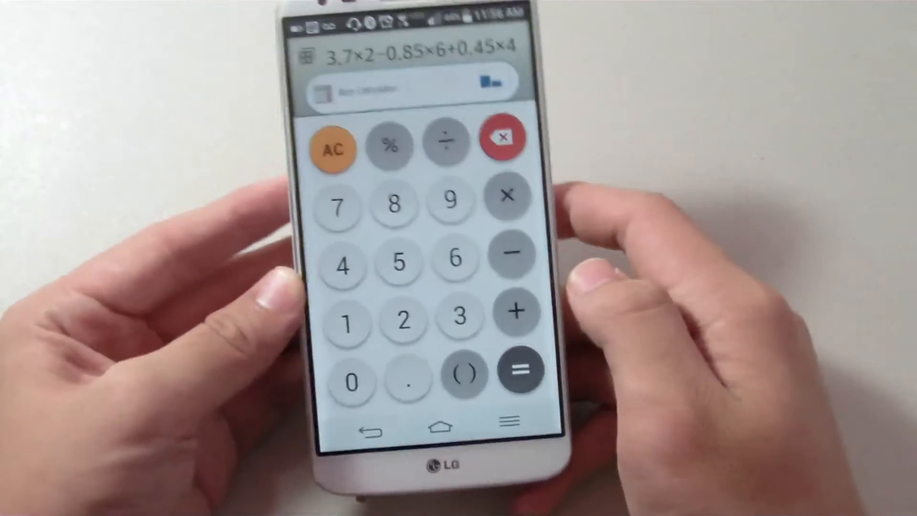
Trigger Calculator with Pressy and enter 3.7×2−0.85×6+0.45×4.
left_click(518, 369)
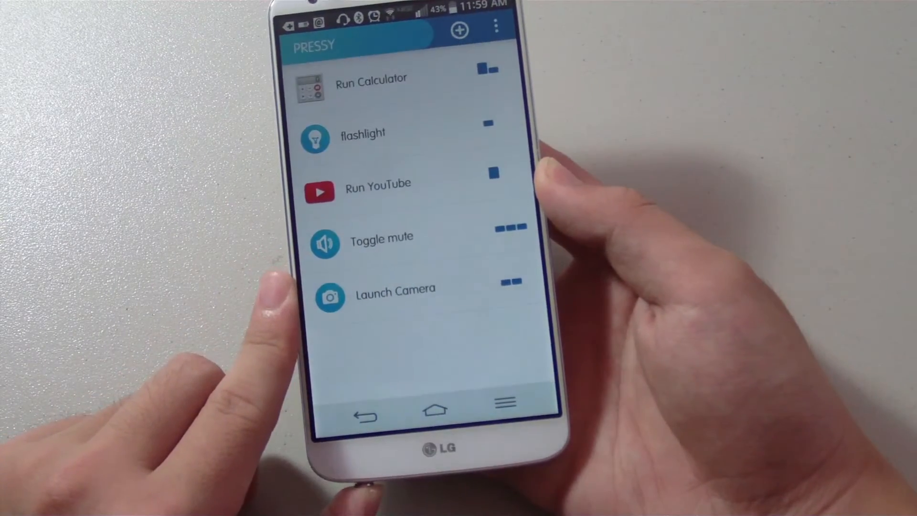
Show Run Calculator beside flashlight, Run YouTube, Toggle mute and Launch Camera.
left_click(395, 288)
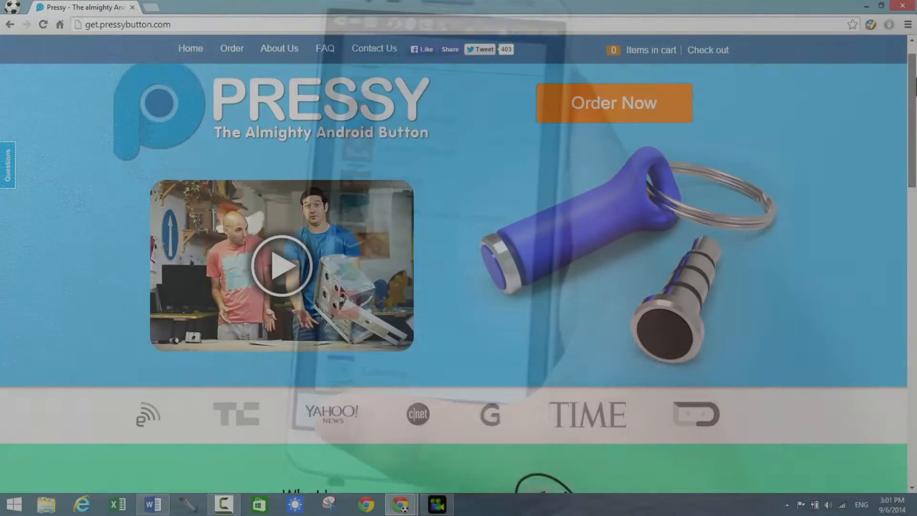
Scroll get.pressybutton.com down to the 'Order your Pressy now' deals and colours.
scroll("down", 3)
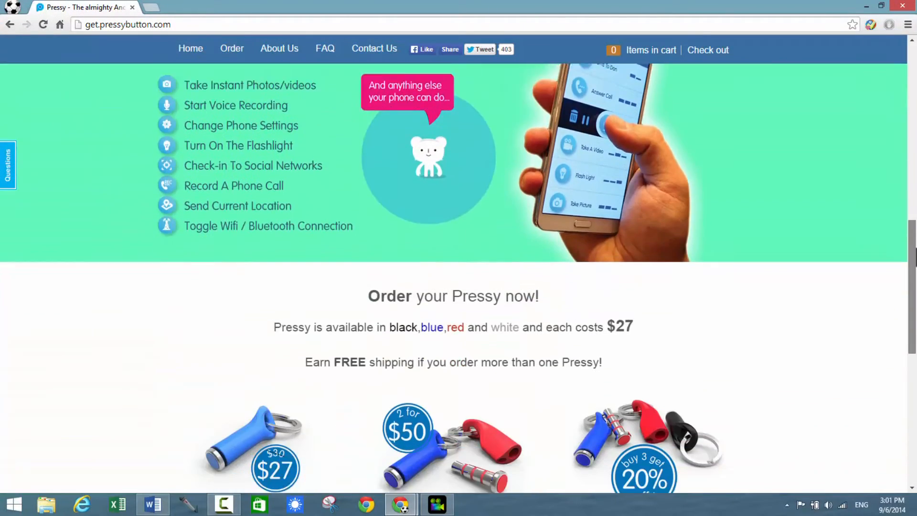
scroll("down", 3)
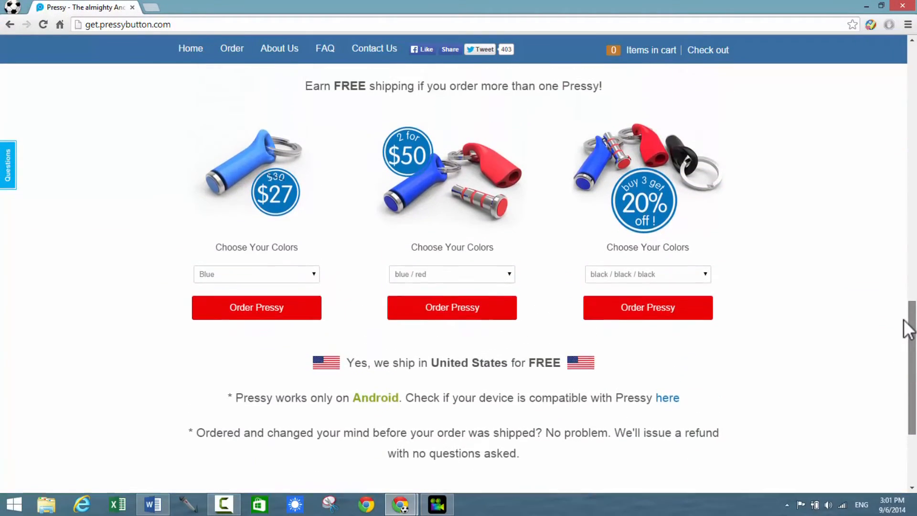